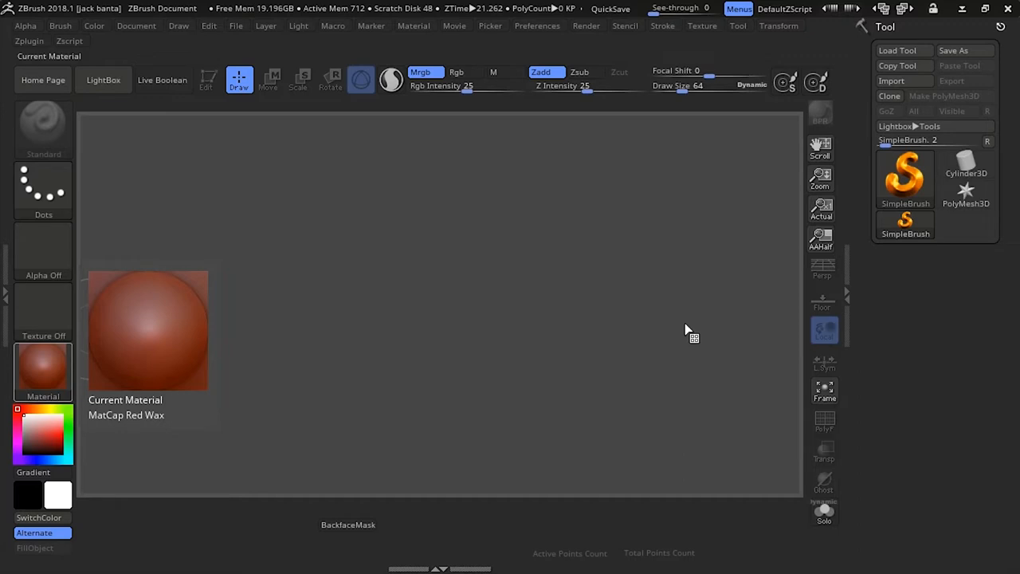
mouse_move(921, 115)
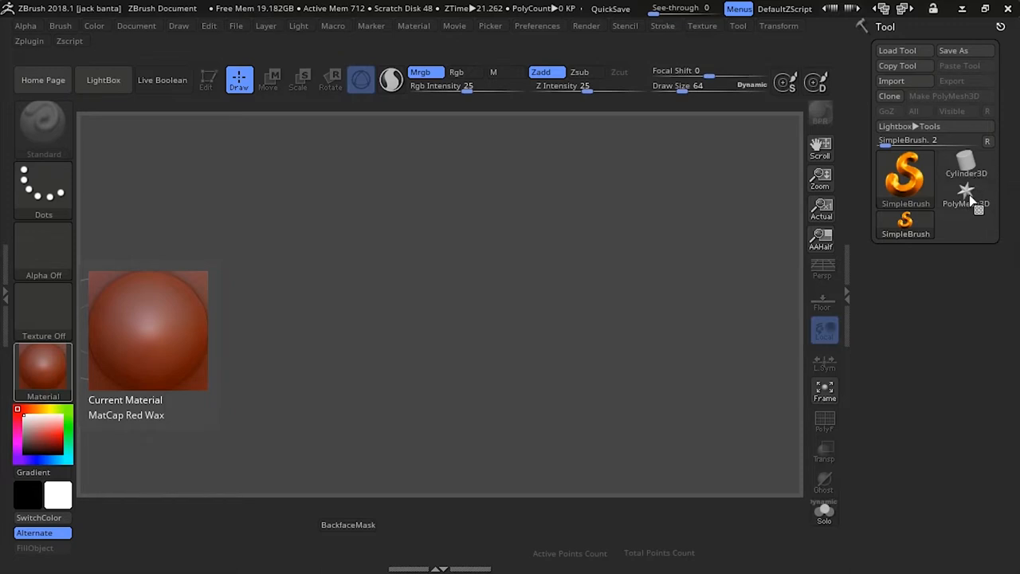
- Pick the Sphere3D primitive and convert it into the editable PM3D_Sphere3D polymesh
click(966, 177)
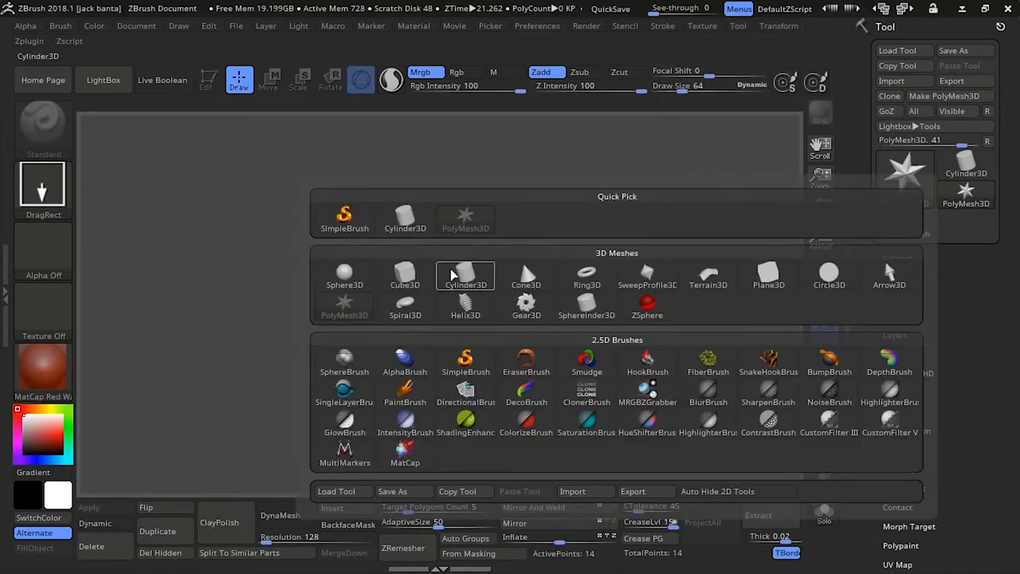
click(344, 274)
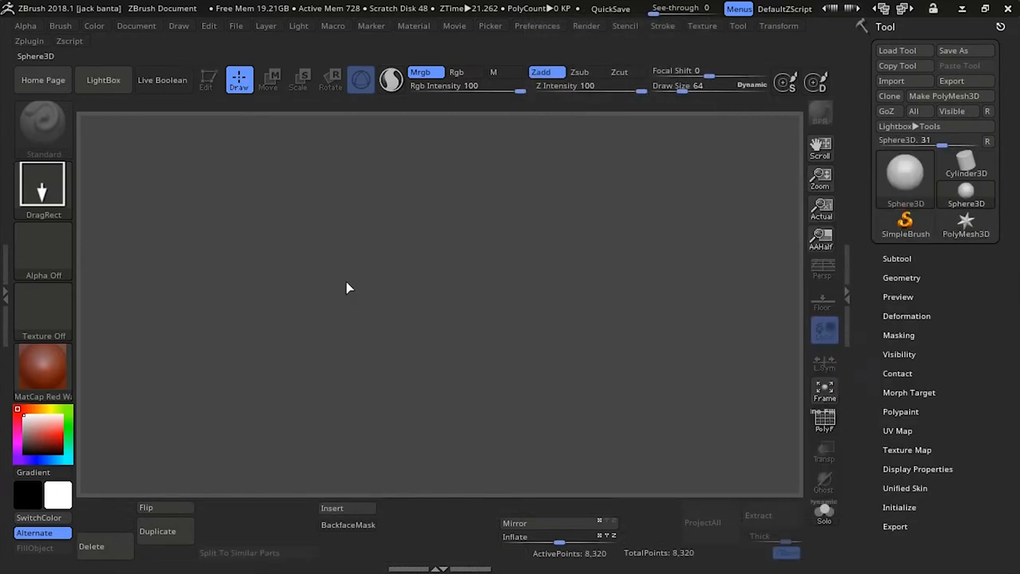
mouse_move(667, 115)
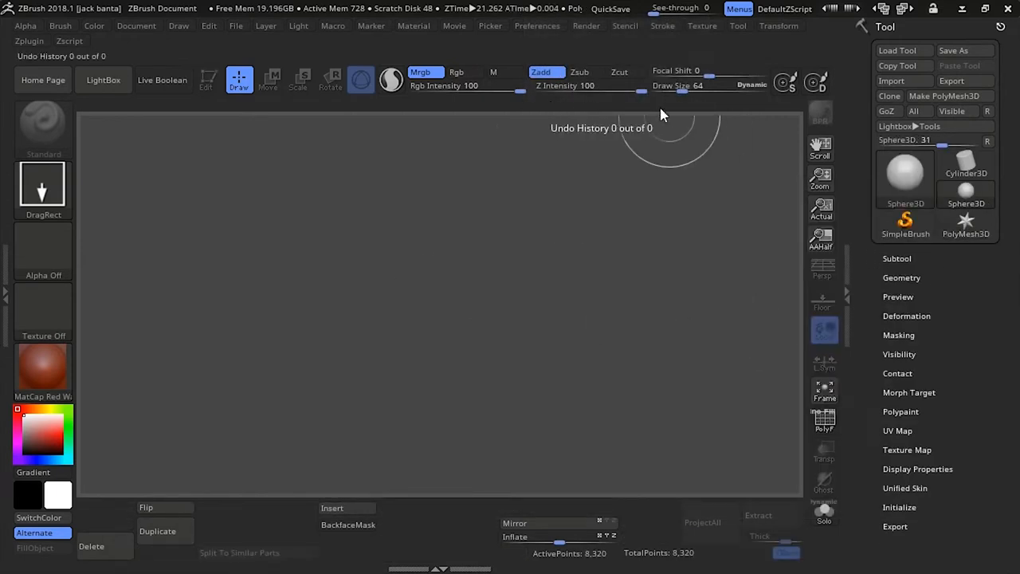
click(944, 96)
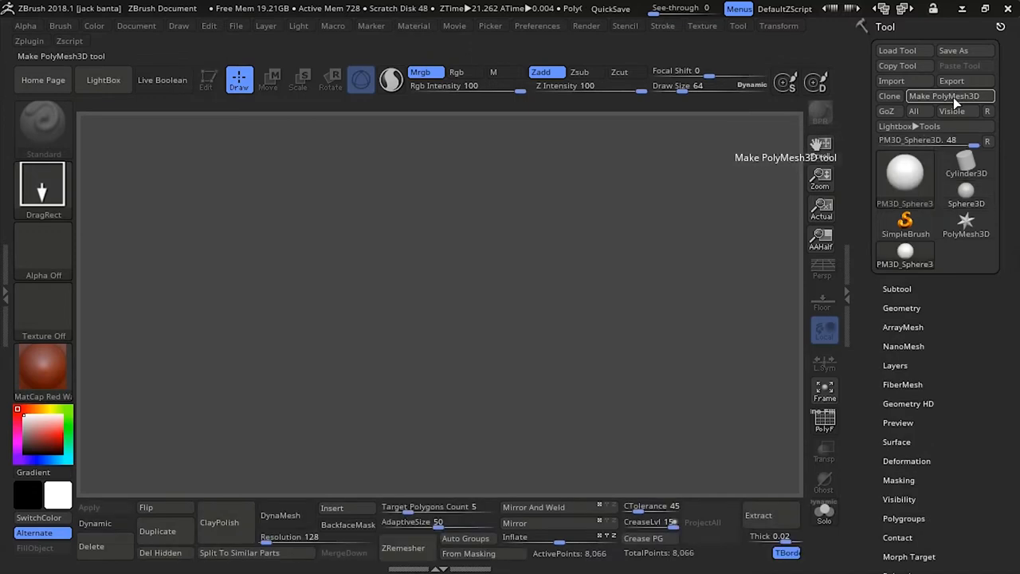
click(905, 254)
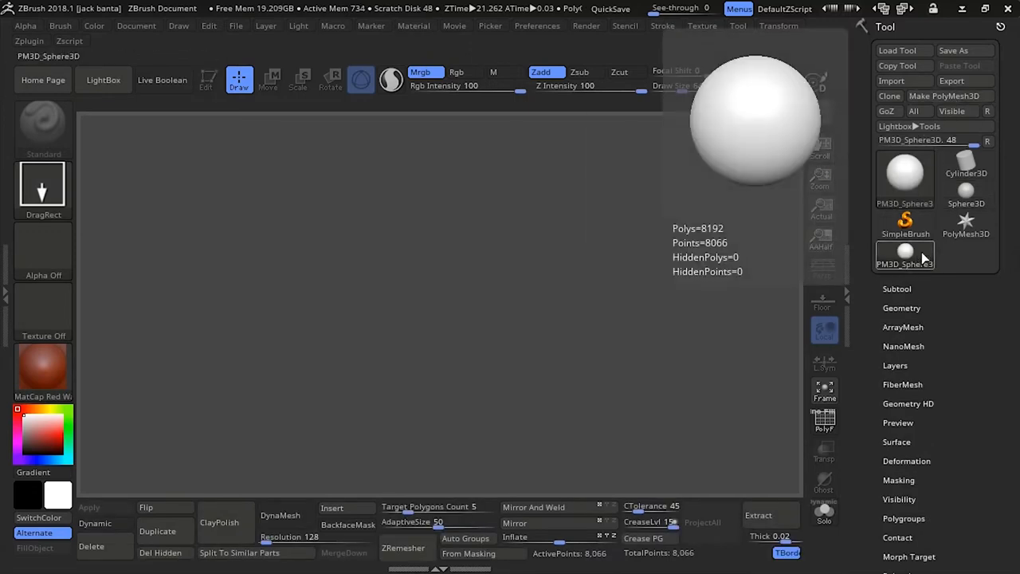
click(822, 239)
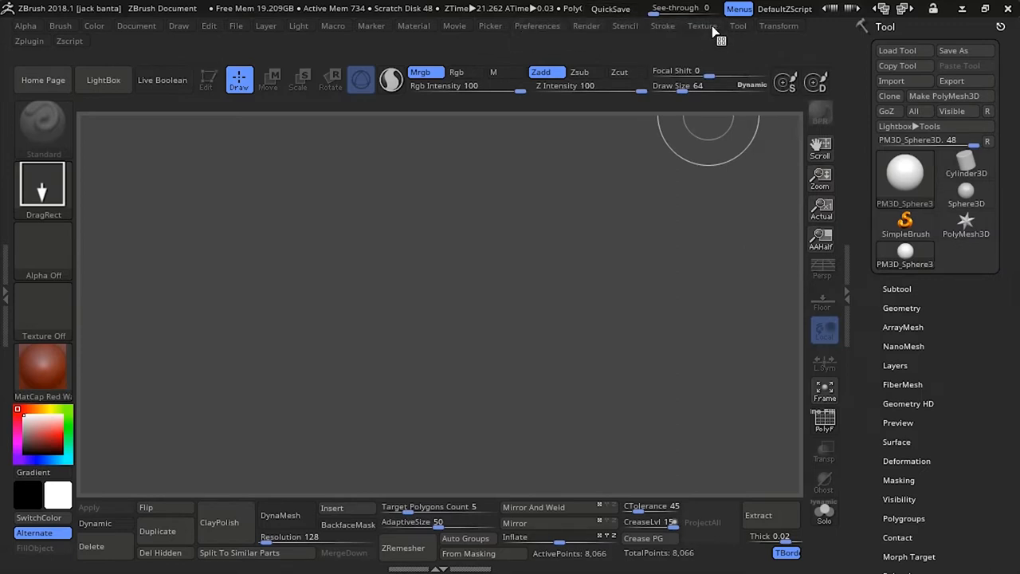
- Import the axe concept image as a texture and place it over the canvas via Spotlight
click(701, 25)
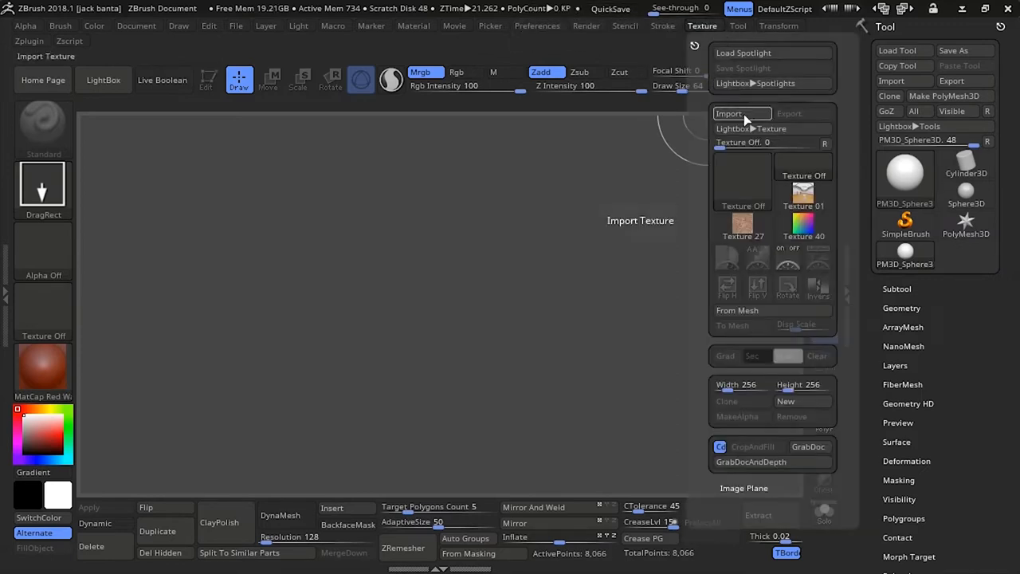
click(727, 114)
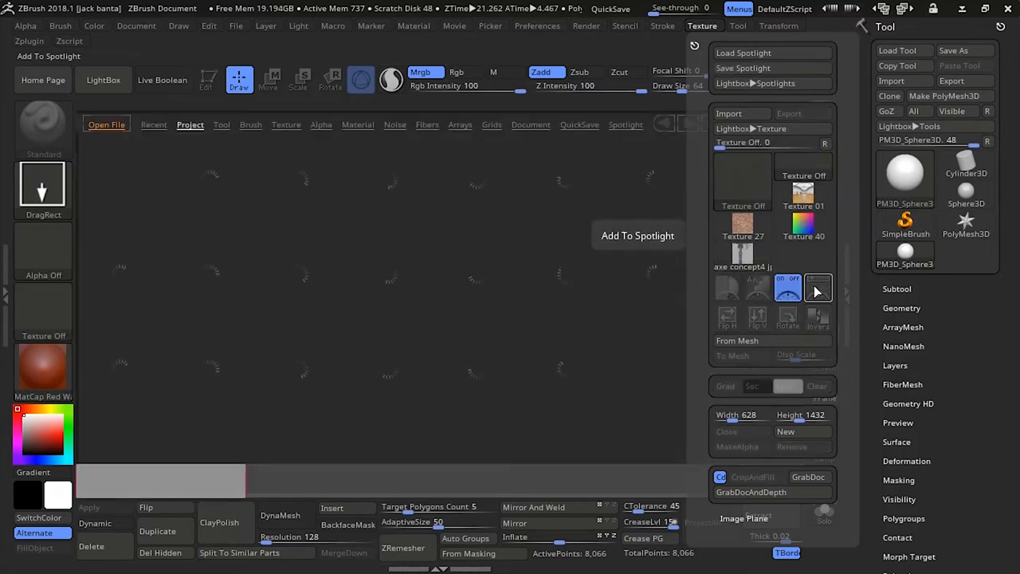
click(102, 80)
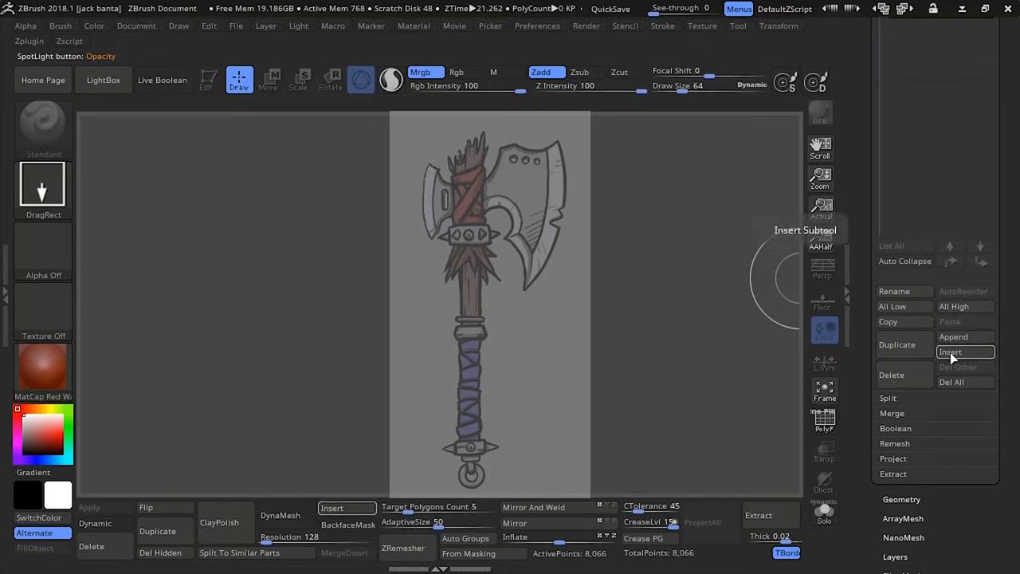
- Insert a Cylinder3D subtool and draw it over the handle area of the axe concept
click(950, 353)
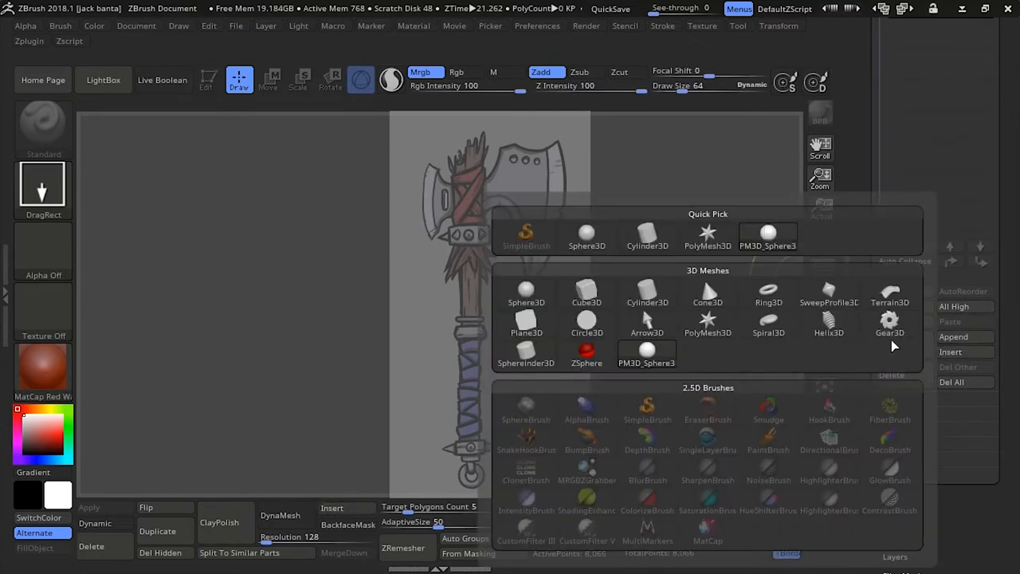
click(648, 294)
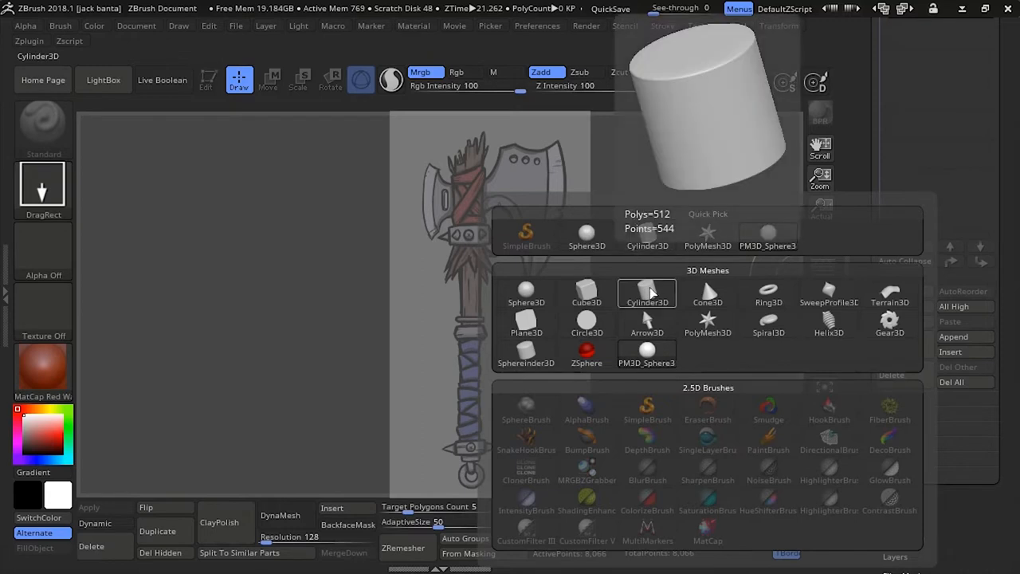
click(647, 293)
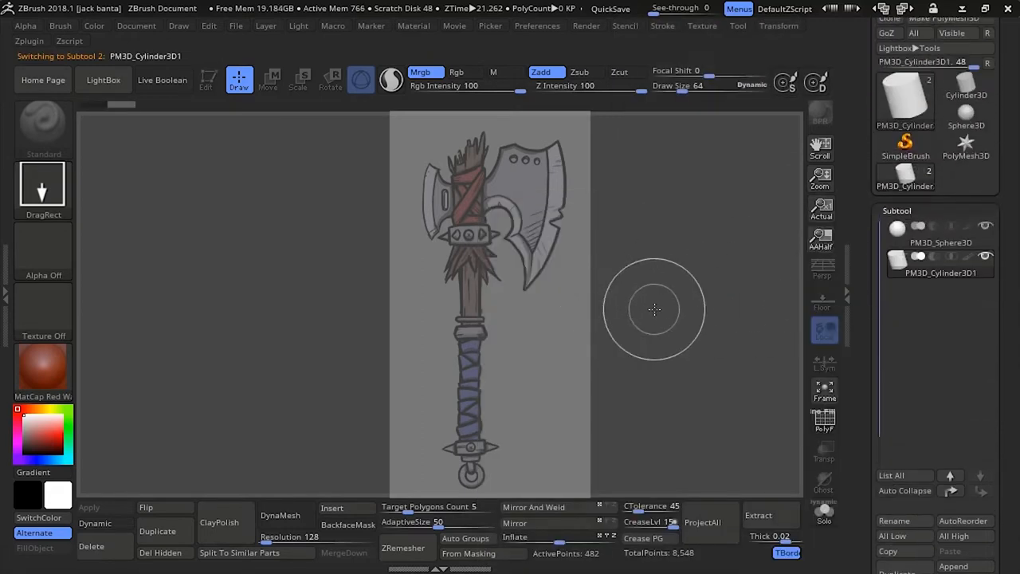
drag(654, 310, 476, 343)
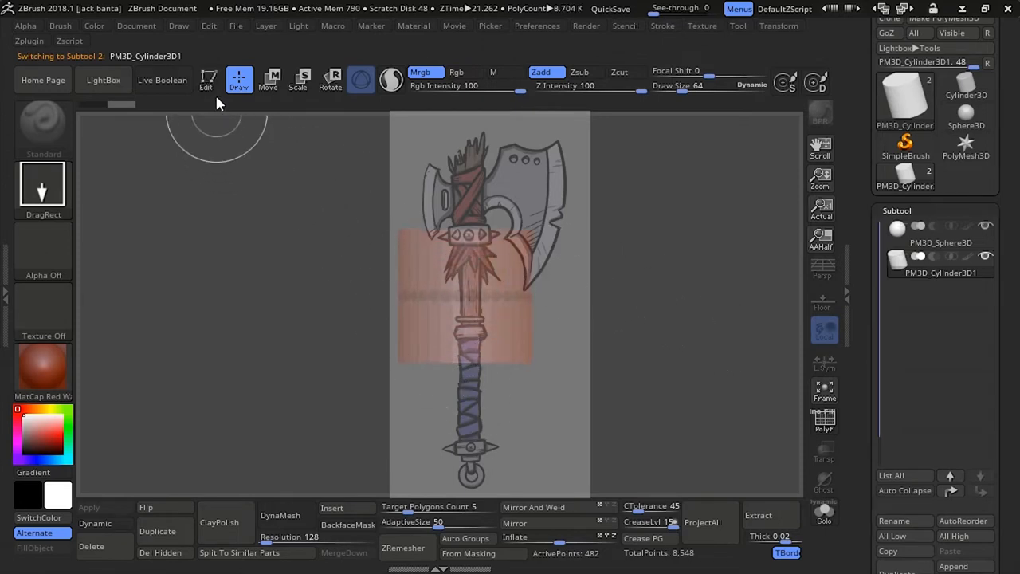
- Enter Edit mode and scale the cylinder down to the upper handle's width and height
click(207, 80)
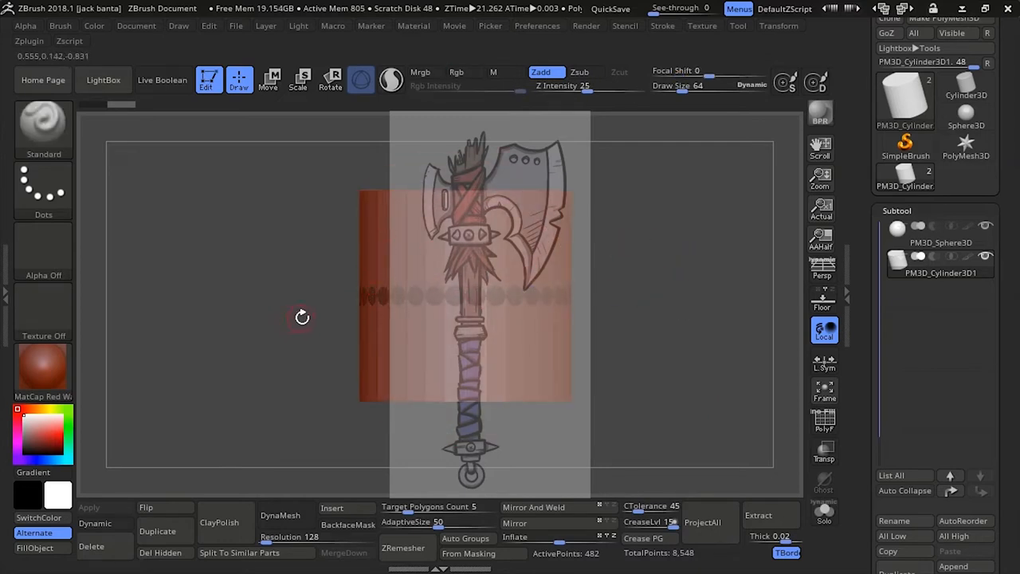
mouse_move(311, 311)
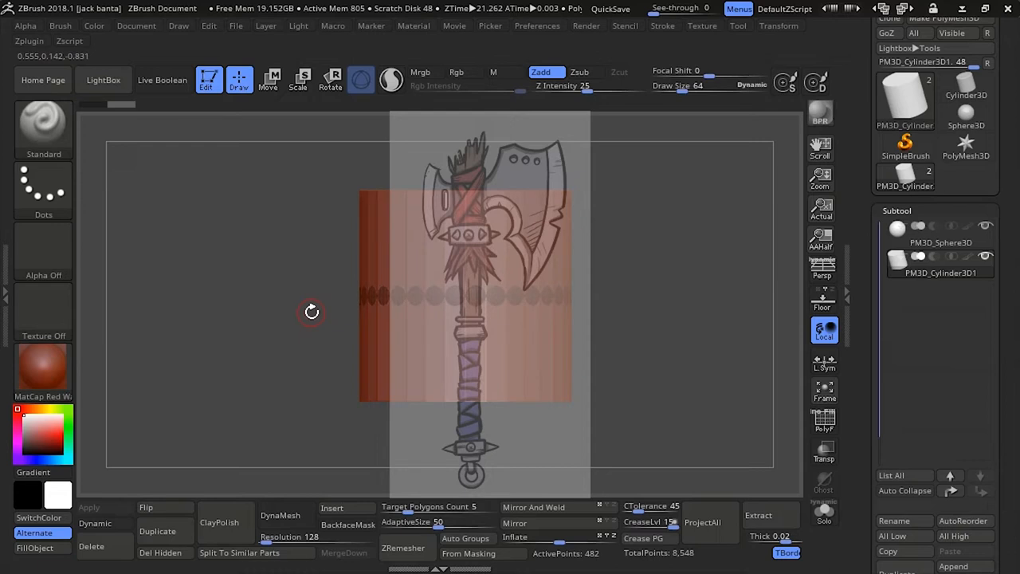
mouse_move(319, 287)
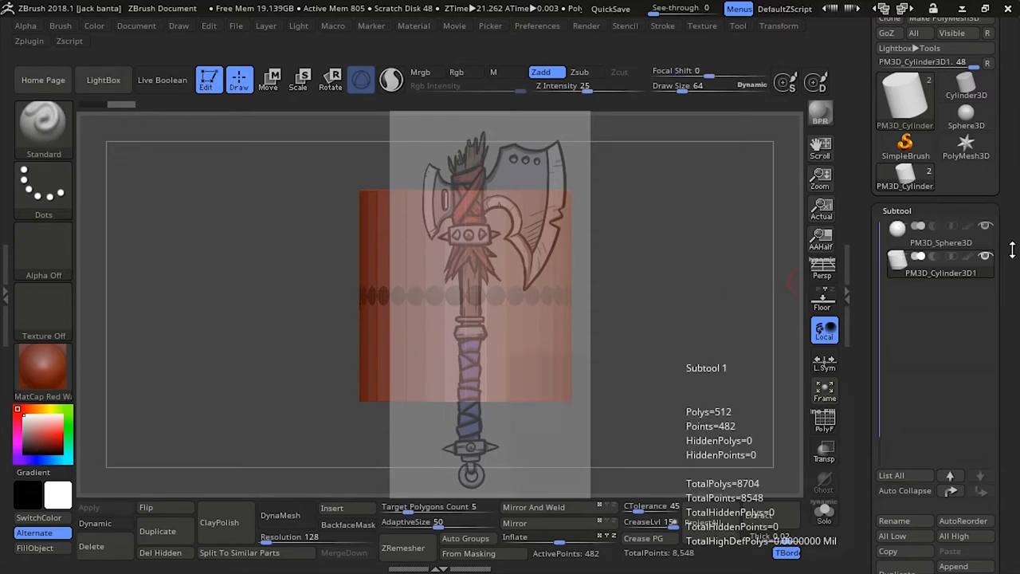
click(940, 231)
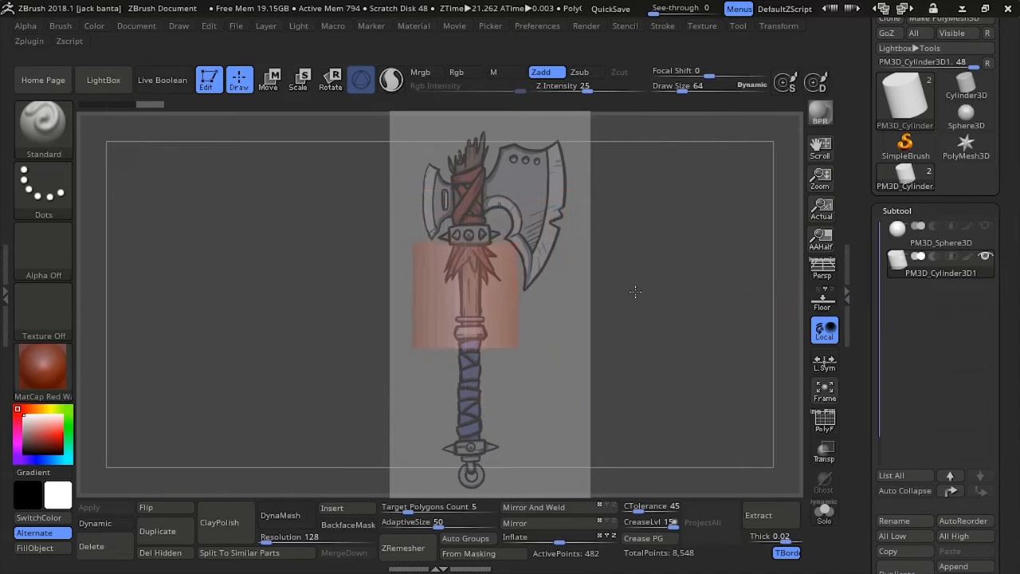
- Show the polyframe and delete the cylinder's horizontal edge loops with ZModeler
click(43, 370)
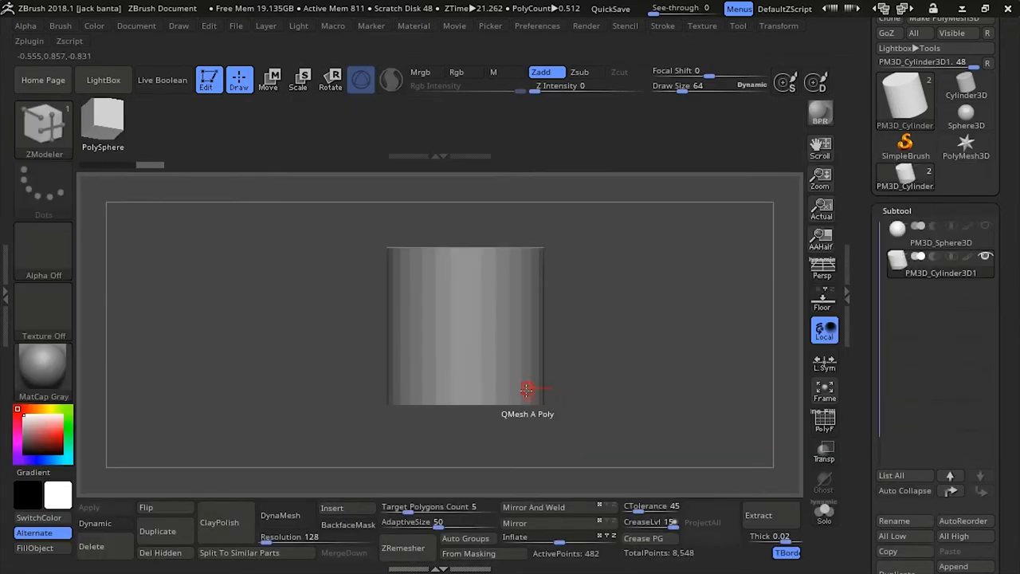
click(526, 390)
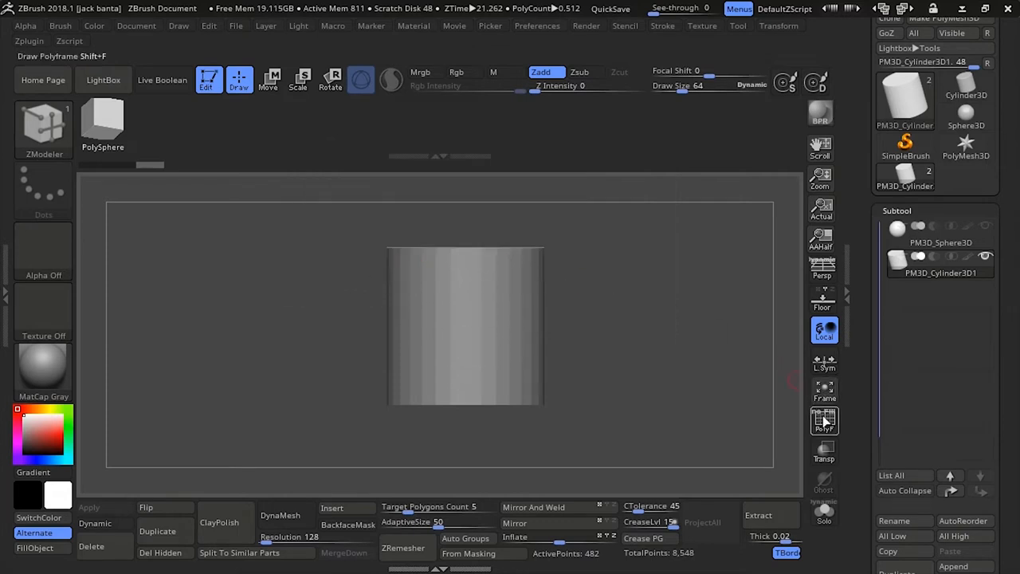
click(825, 421)
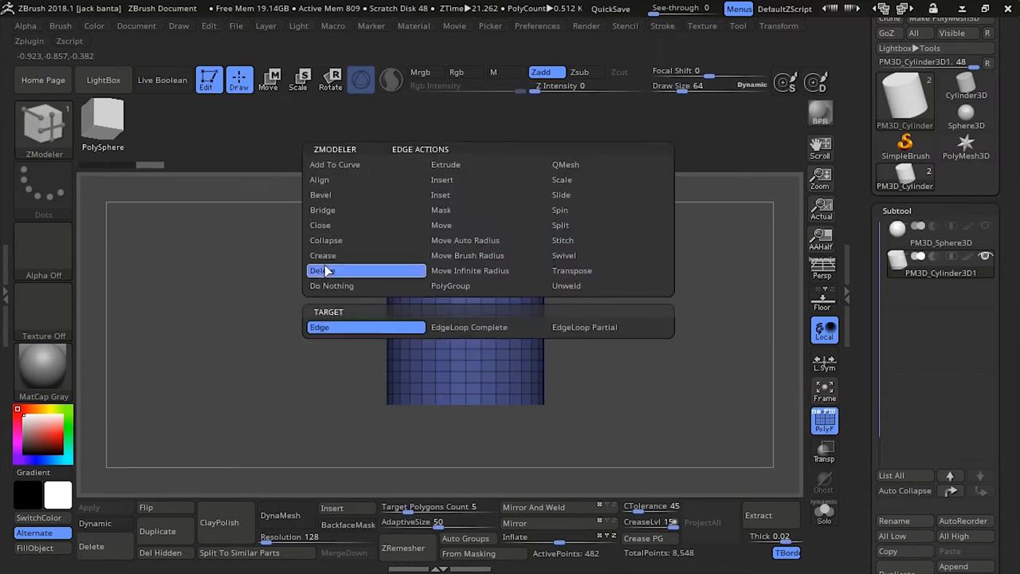
click(319, 271)
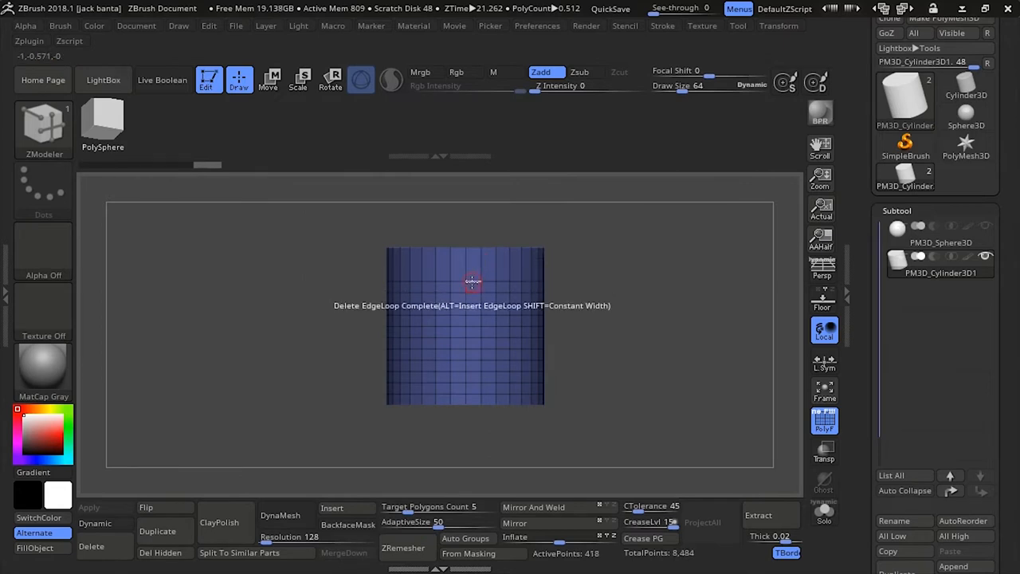
click(472, 281)
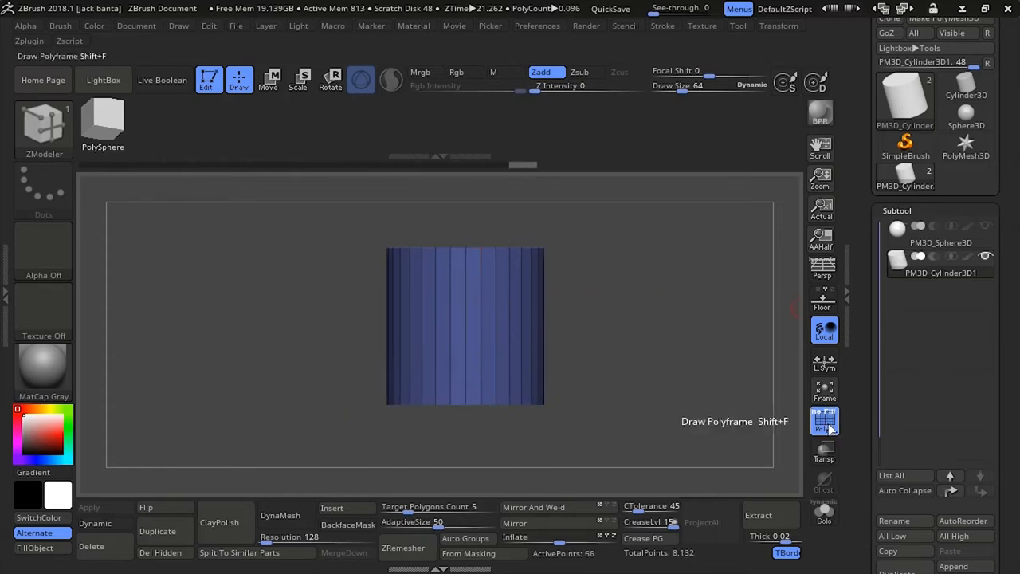
- Hide the wireframe and slim the cylinder into the handle shaft over the concept
click(826, 421)
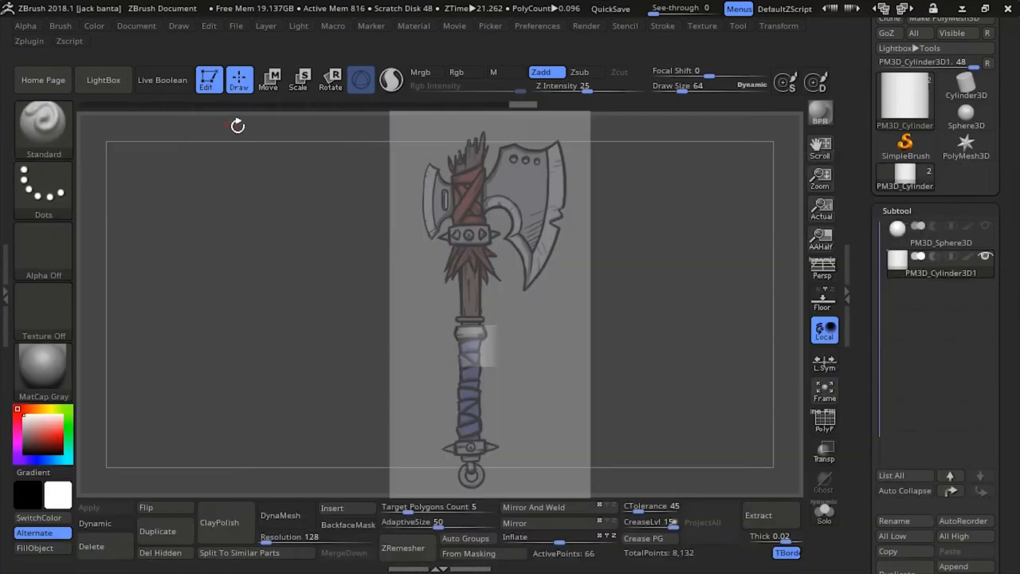
mouse_move(311, 363)
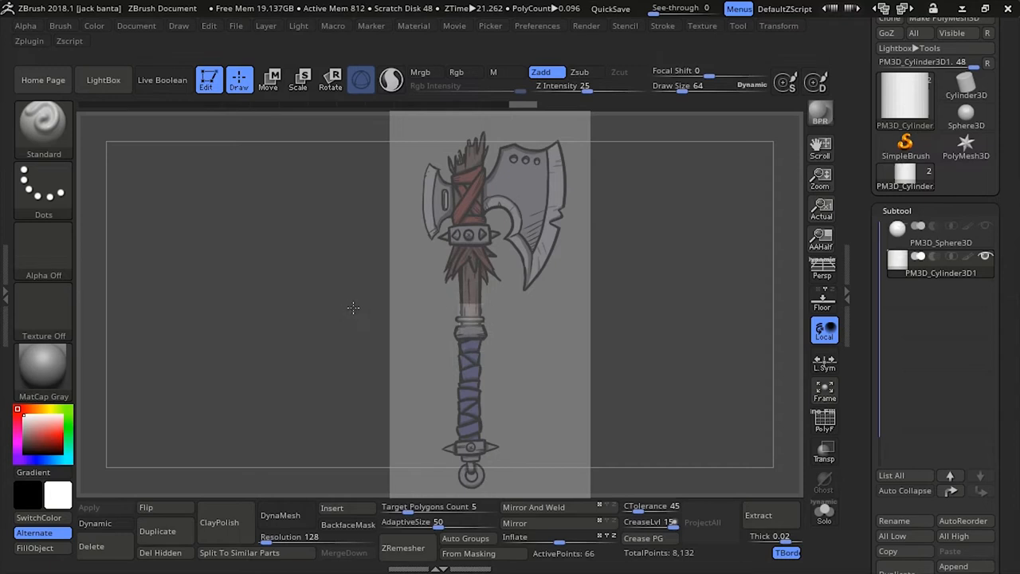
mouse_move(354, 335)
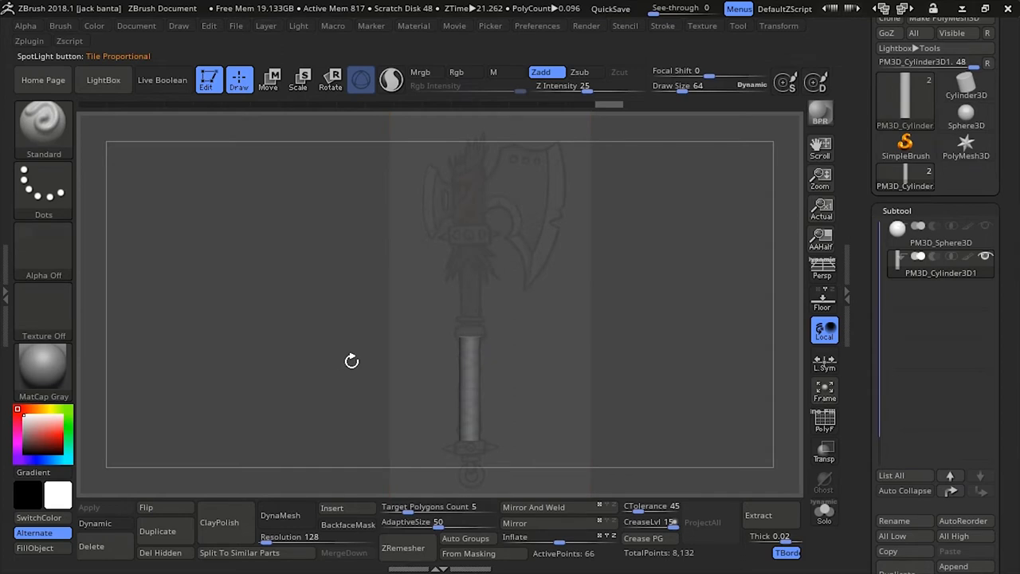
mouse_move(676, 429)
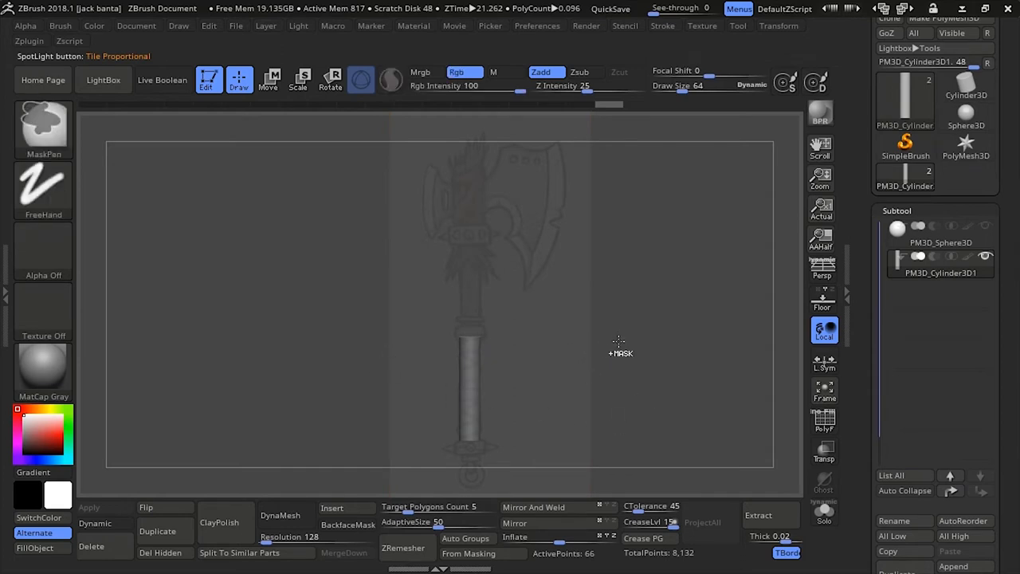
- Duplicate the PM3D_Cylinder3D shaft as a separate subtool copy
click(268, 80)
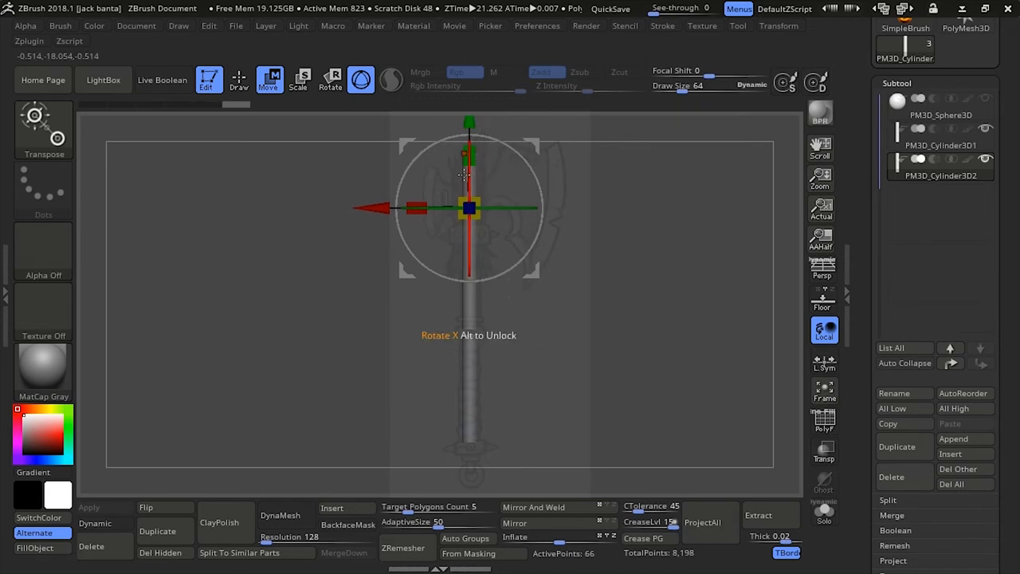
- Move the duplicate cylinder down the shaft and shorten it to fit the lower handle
drag(468, 174, 469, 209)
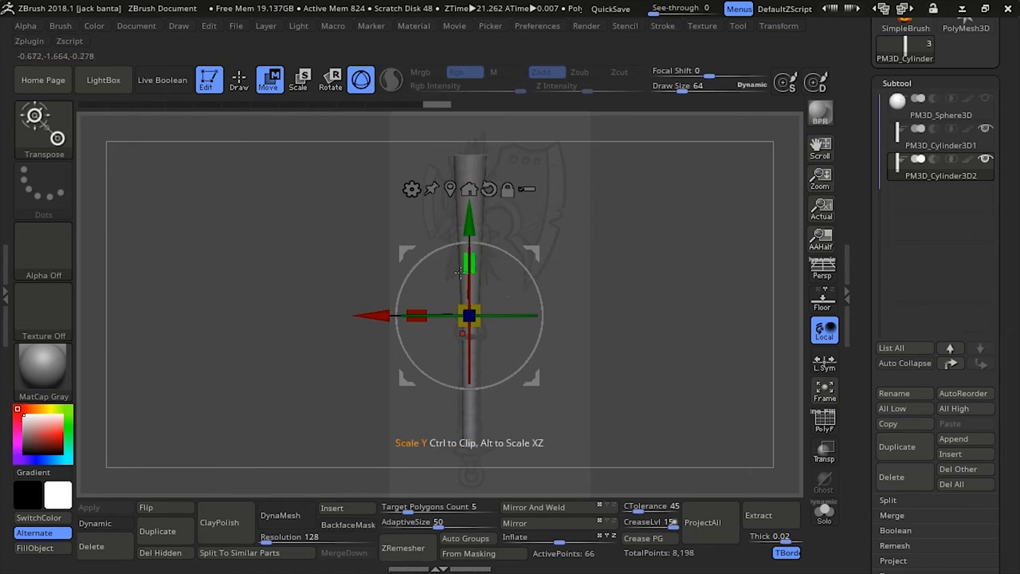
drag(469, 264, 469, 315)
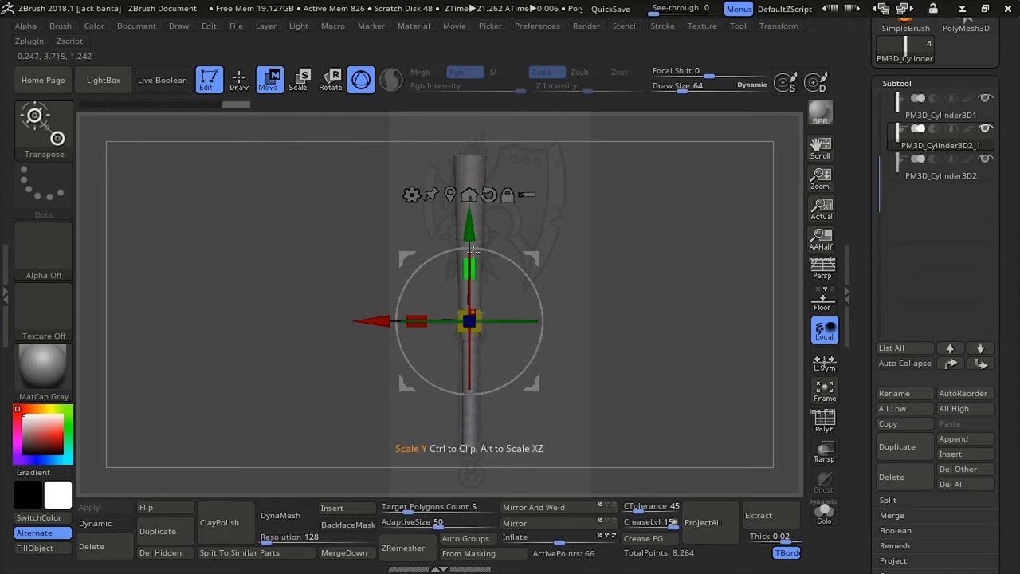
- Squash the newest cylinder copies into short rings and slide them down the shaft as wraps
drag(469, 223, 469, 247)
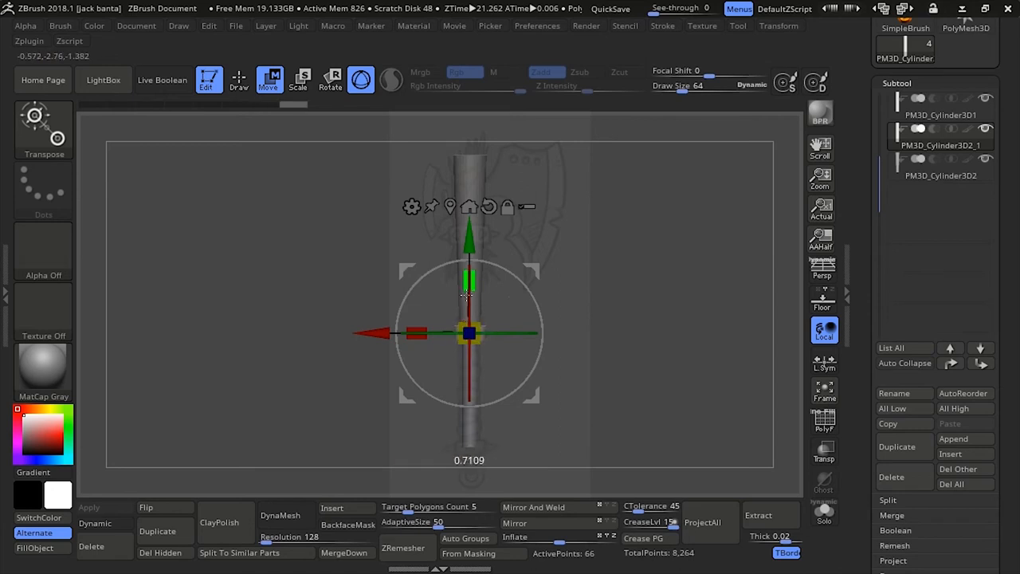
drag(469, 248, 469, 239)
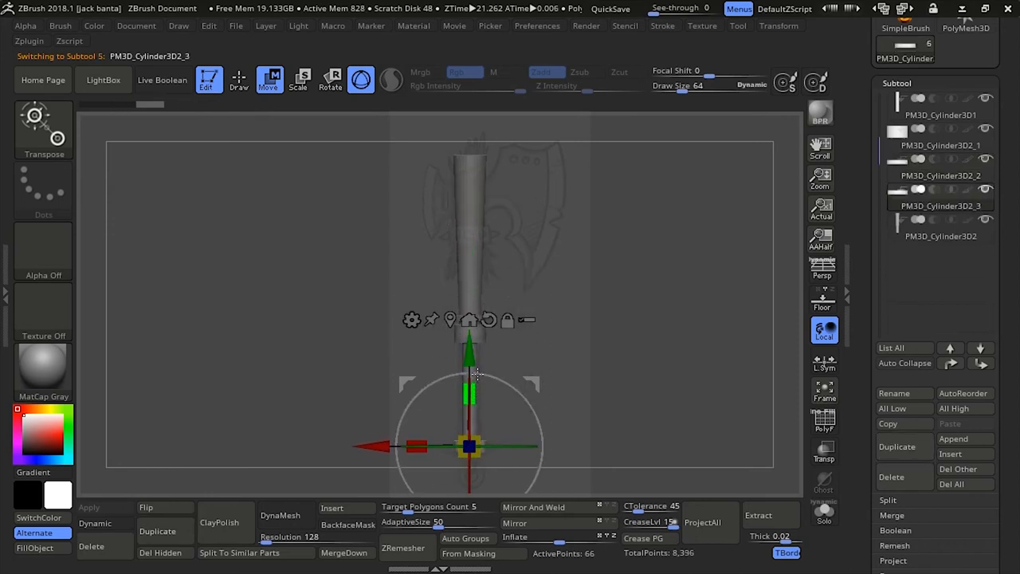
drag(469, 391, 469, 354)
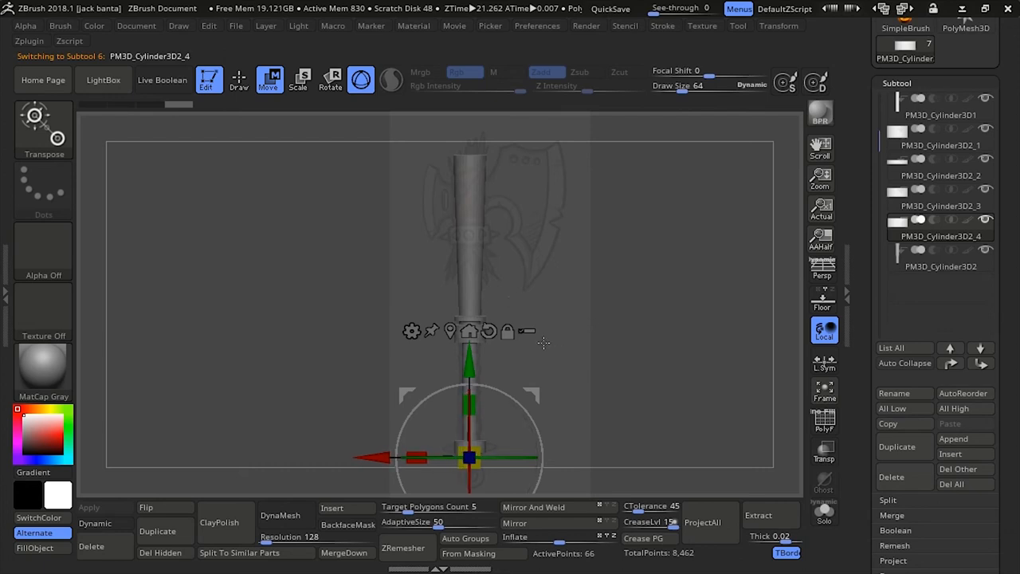
click(239, 80)
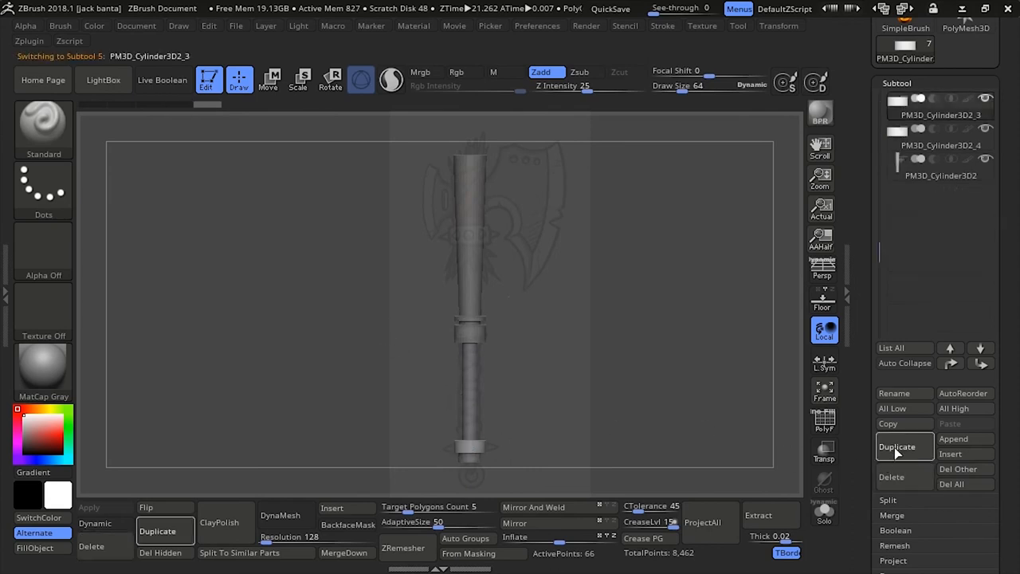
- Duplicate the ring cylinder and raise the copy to the handle top near the axe head
click(896, 446)
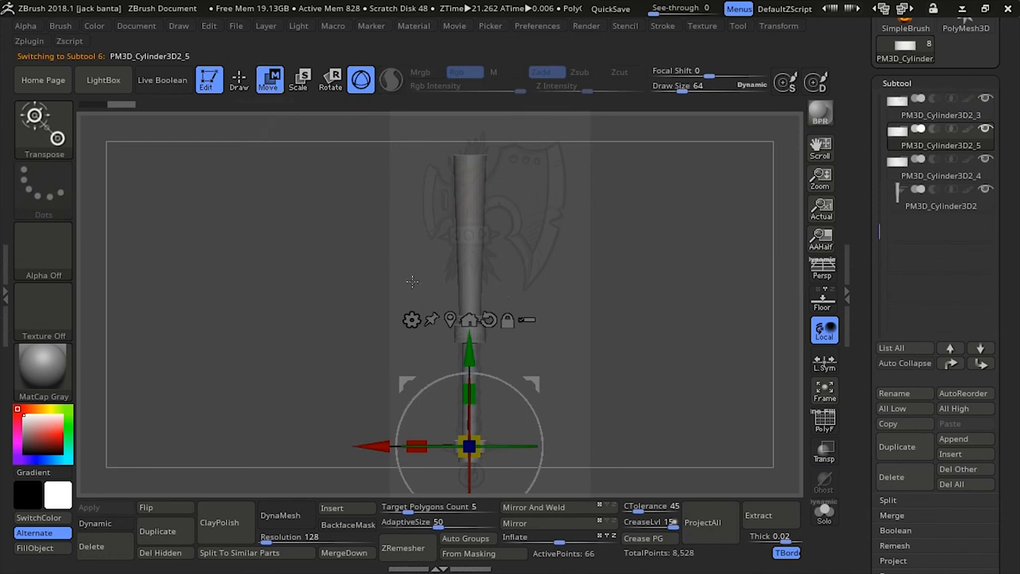
drag(469, 447, 469, 232)
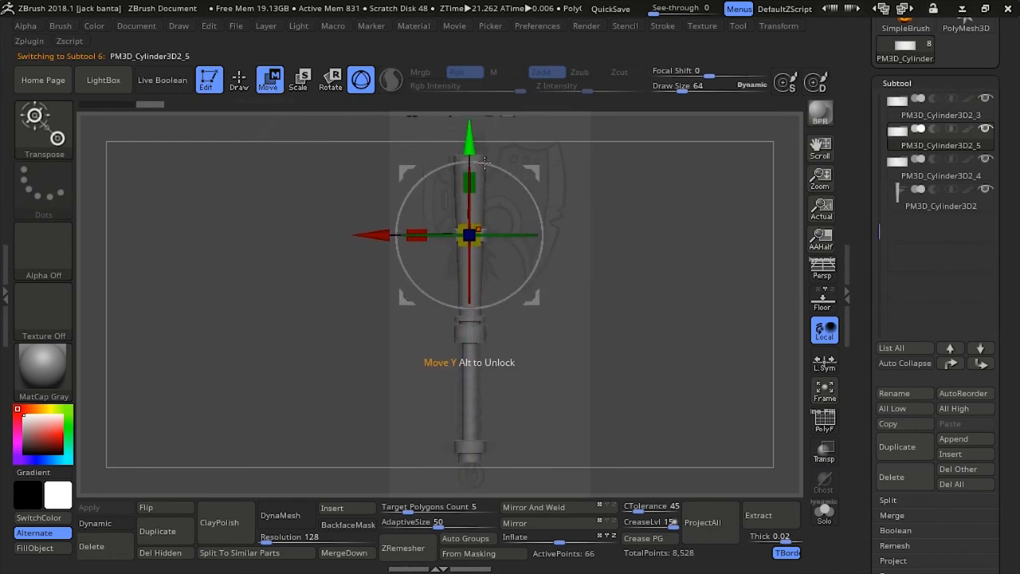
drag(469, 233, 487, 226)
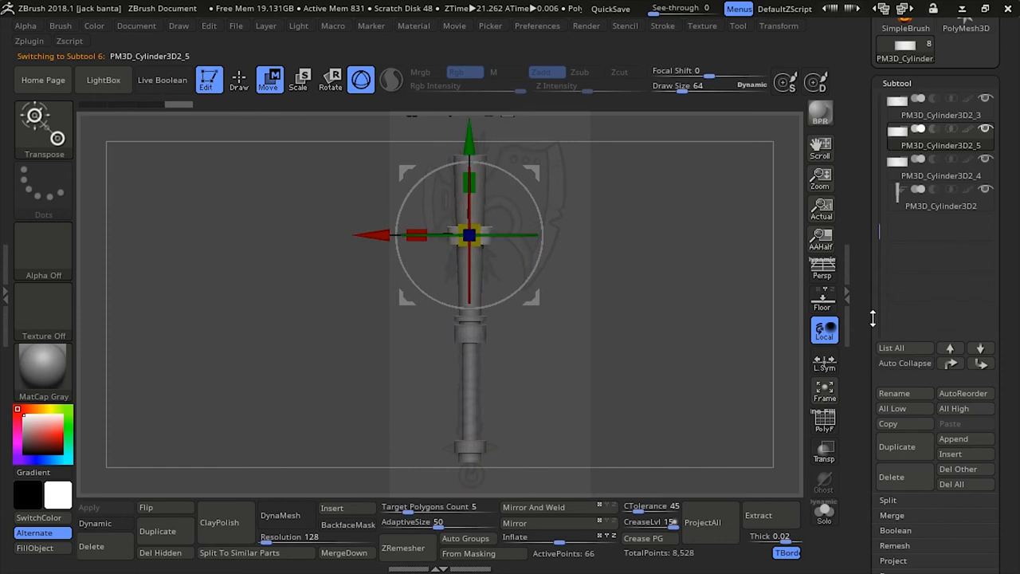
mouse_move(239, 80)
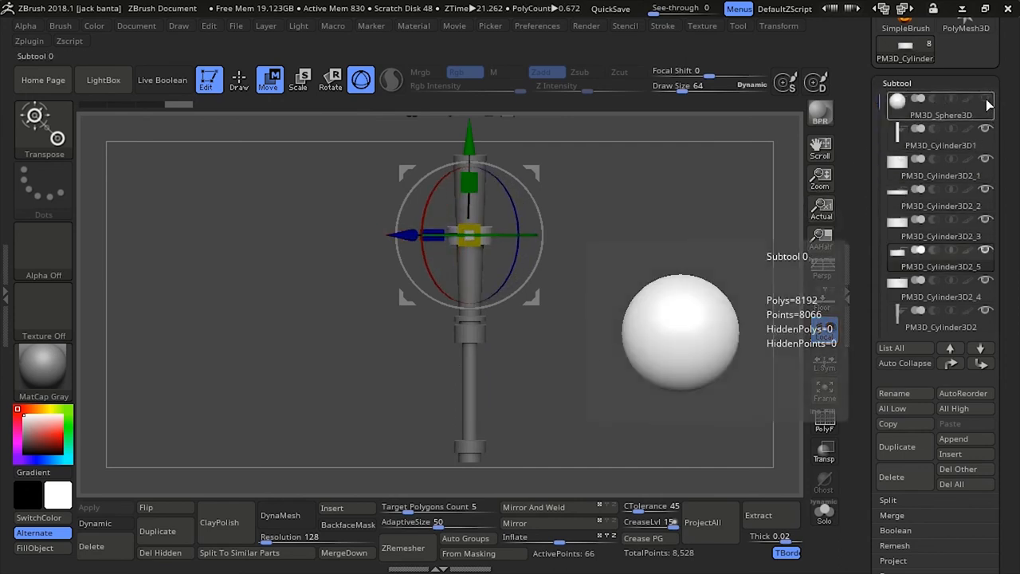
click(826, 328)
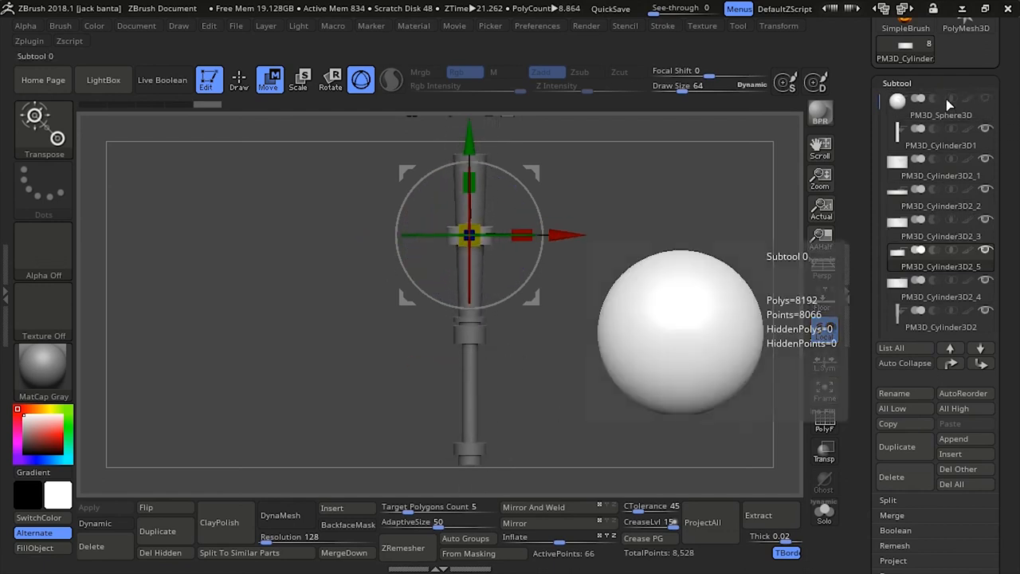
click(825, 328)
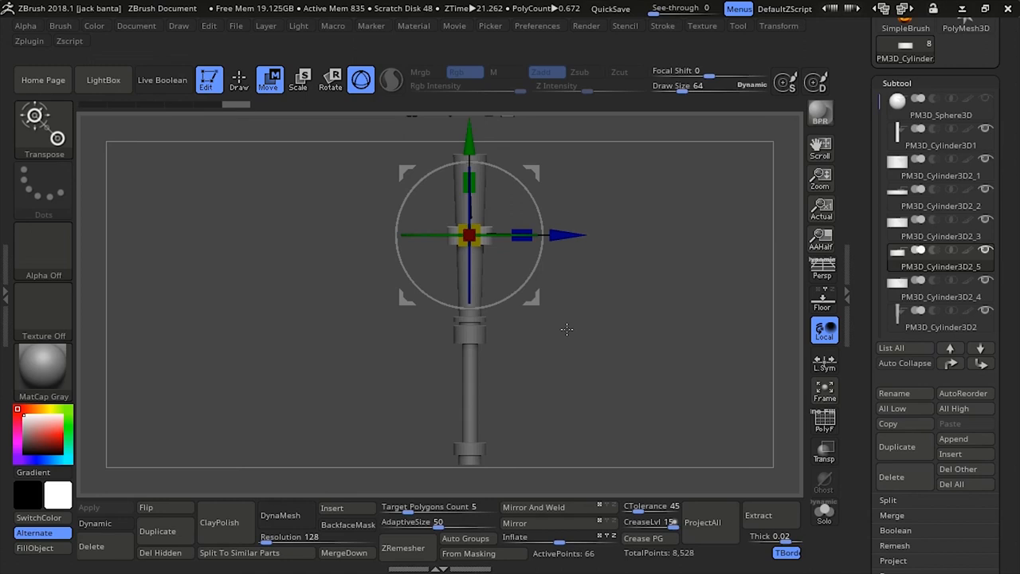
mouse_move(552, 328)
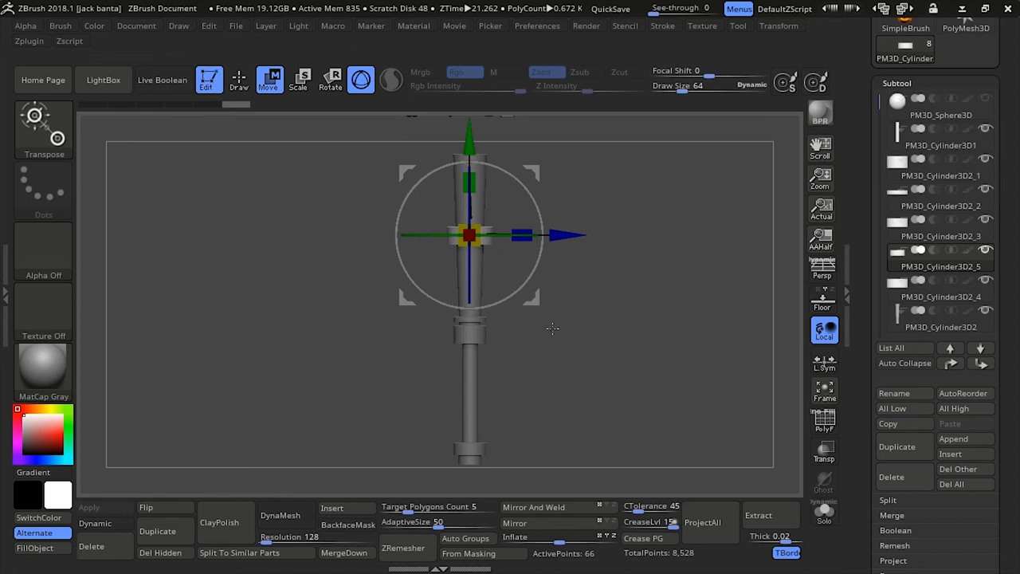